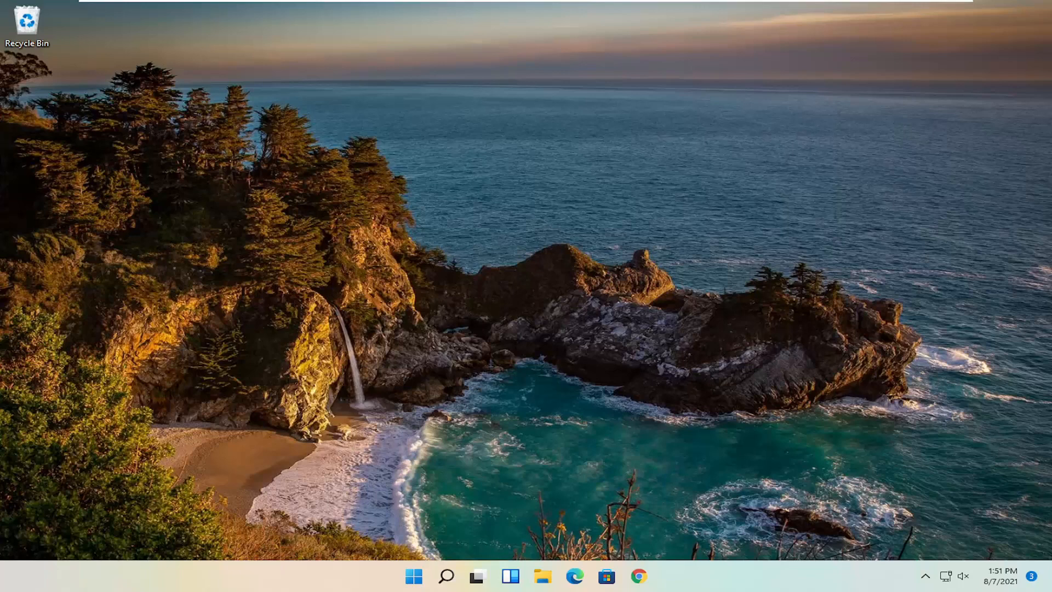
mouse_move(914, 403)
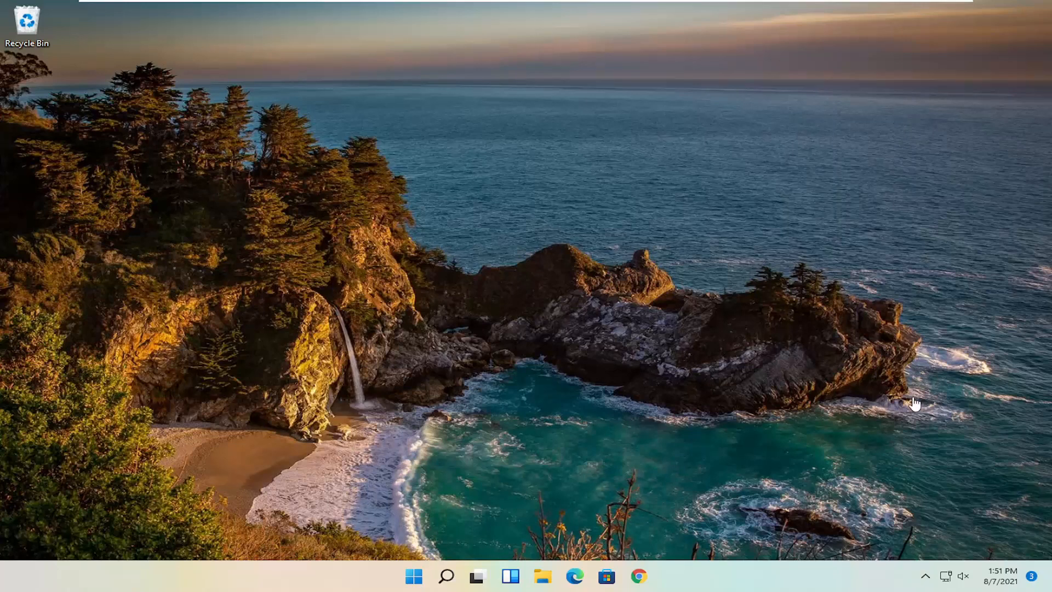
mouse_move(445, 575)
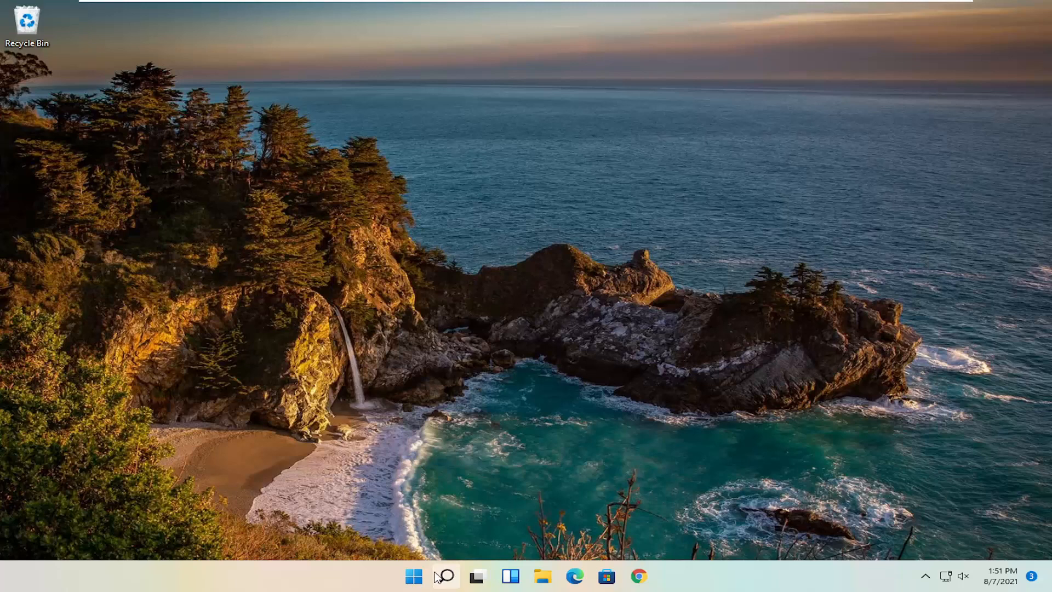
- Search the taskbar for 'device manager' and launch Device Manager
left_click(444, 576)
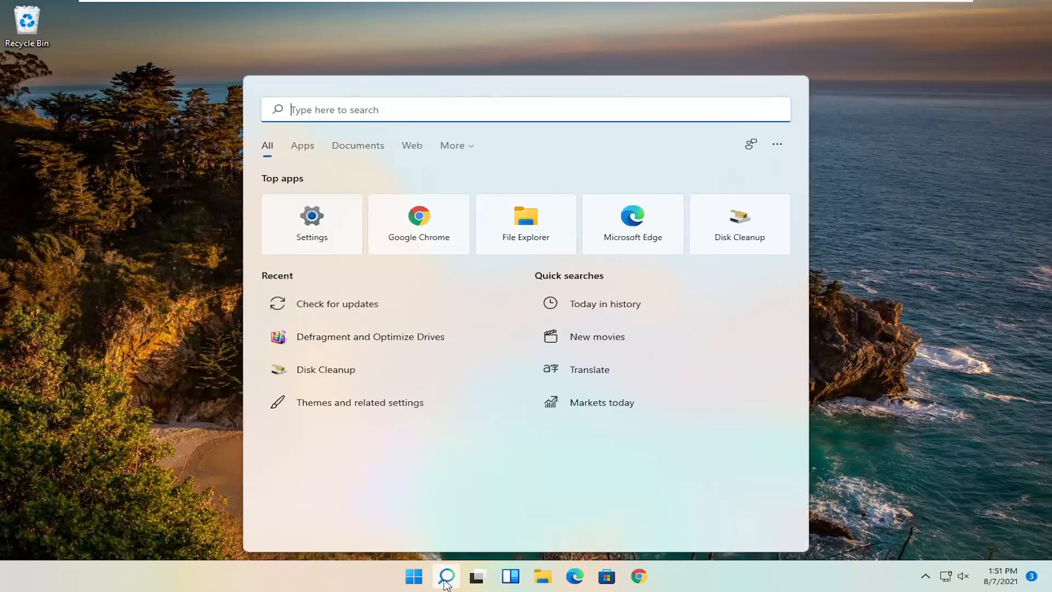
type("dev")
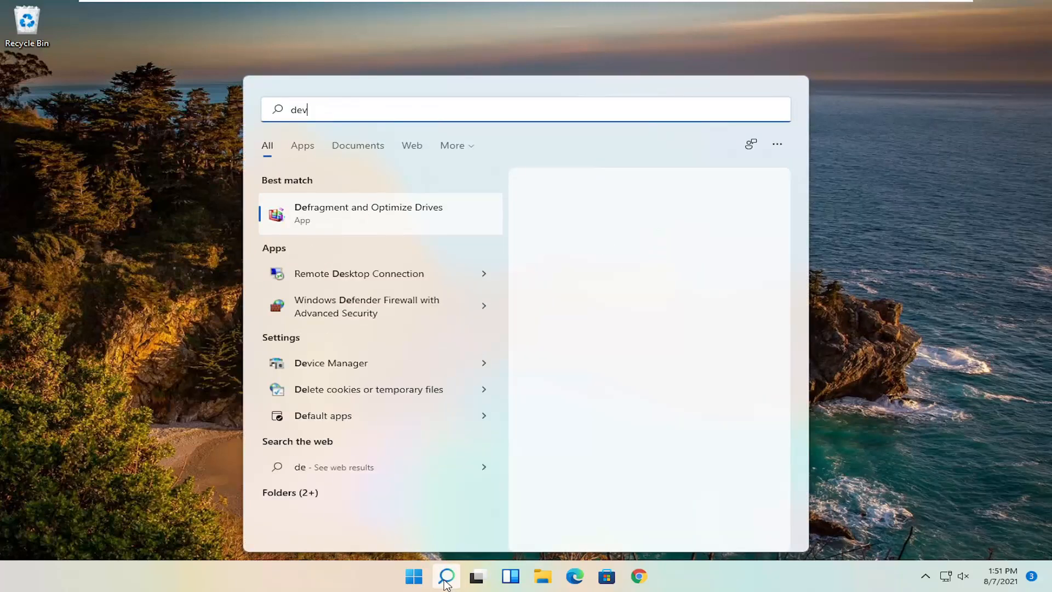
type("ice manager")
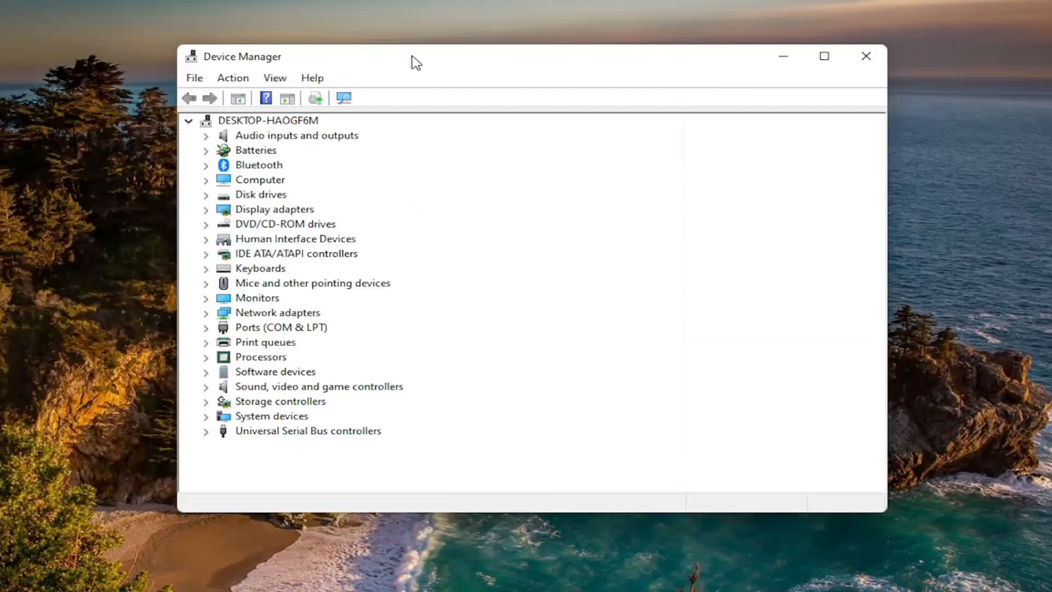
- Search automatically for a VMware Pointing Device driver, then check Windows Update for newer drivers
left_click(312, 283)
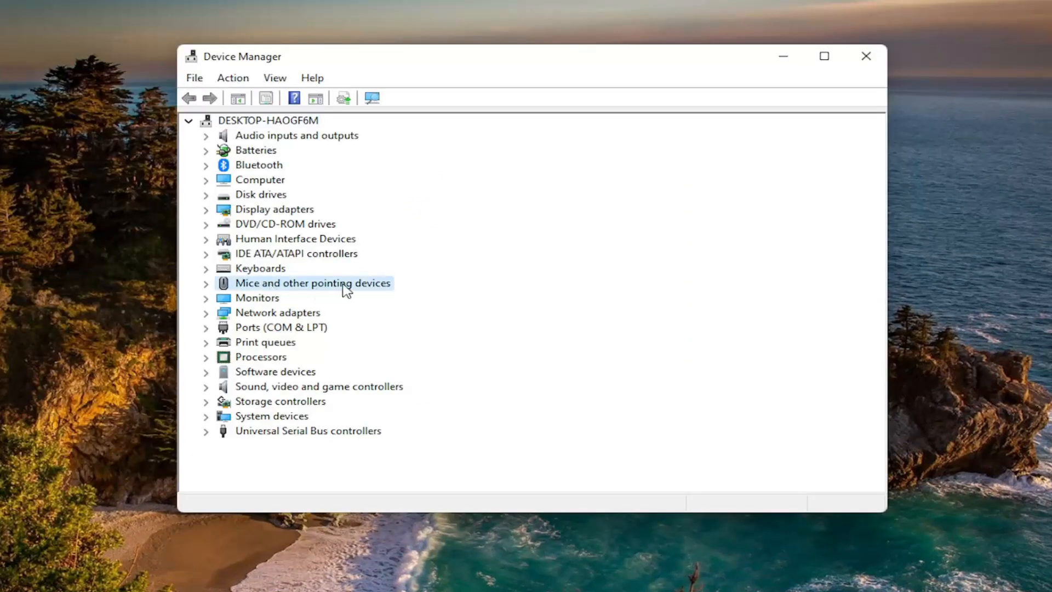
left_click(207, 282)
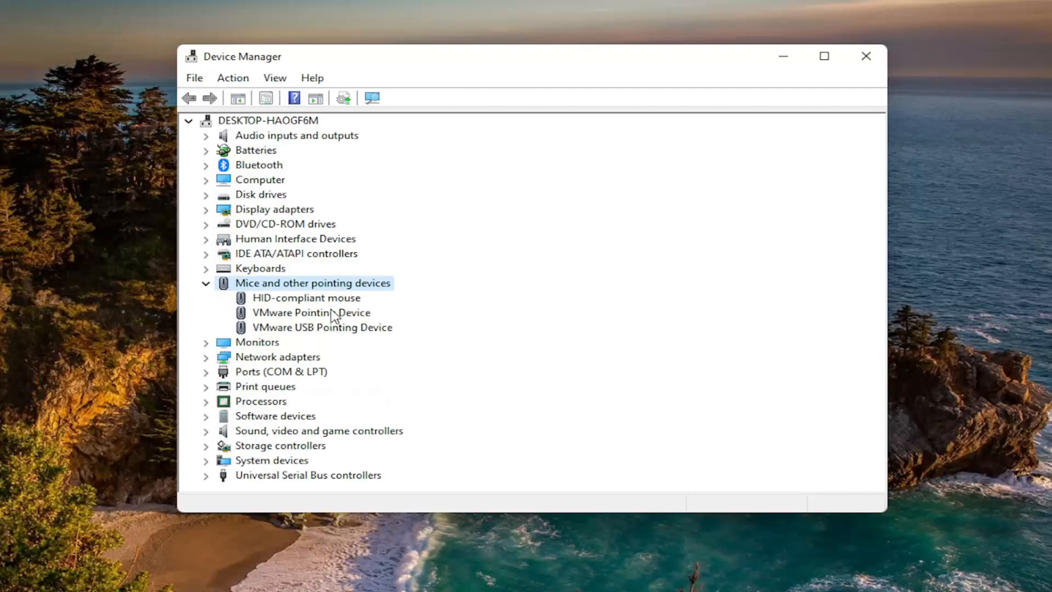
left_click(310, 313)
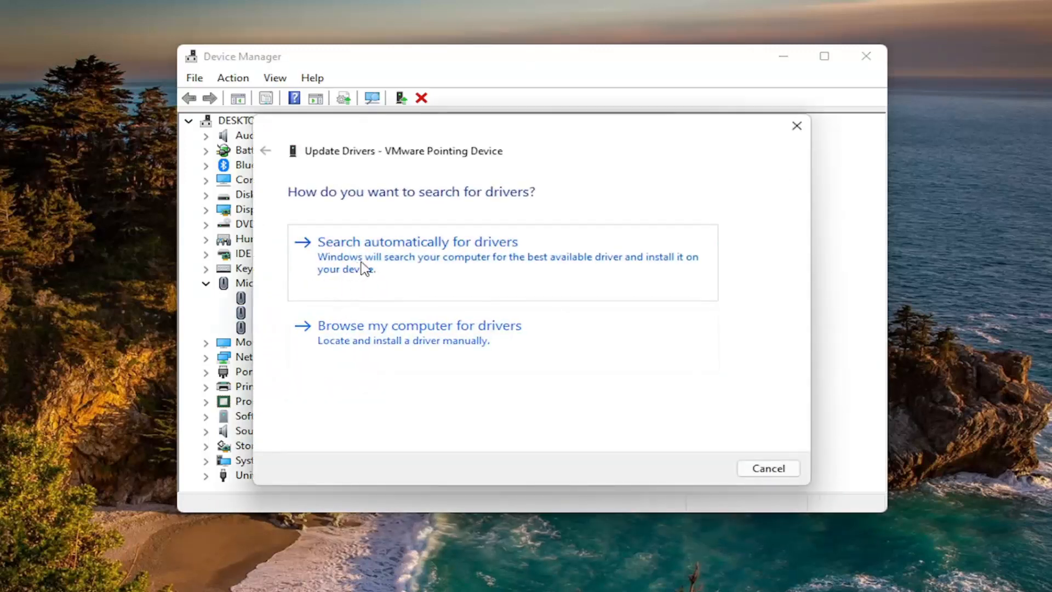
left_click(416, 242)
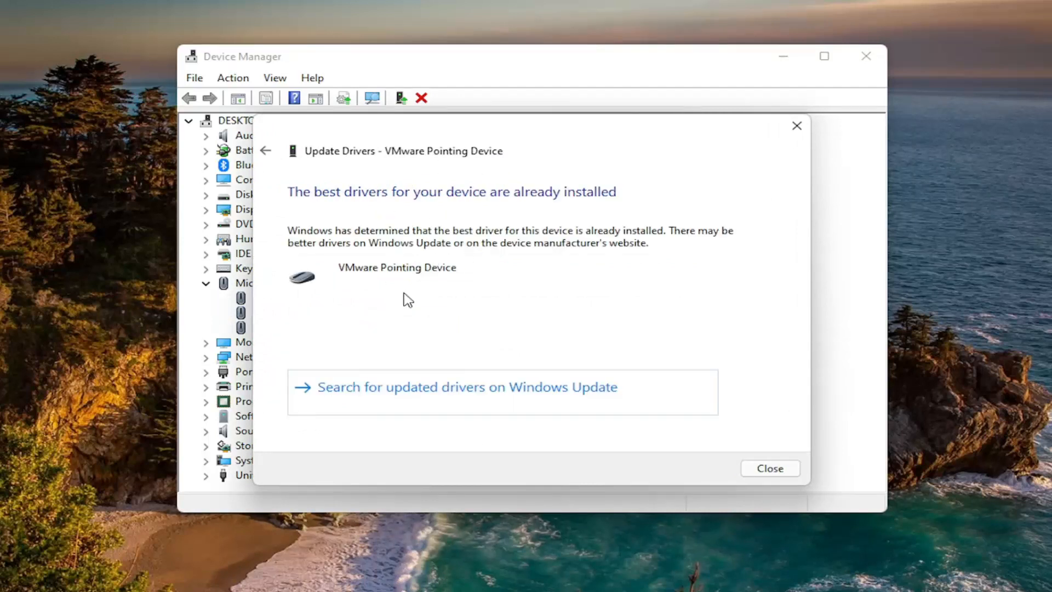
mouse_move(466, 272)
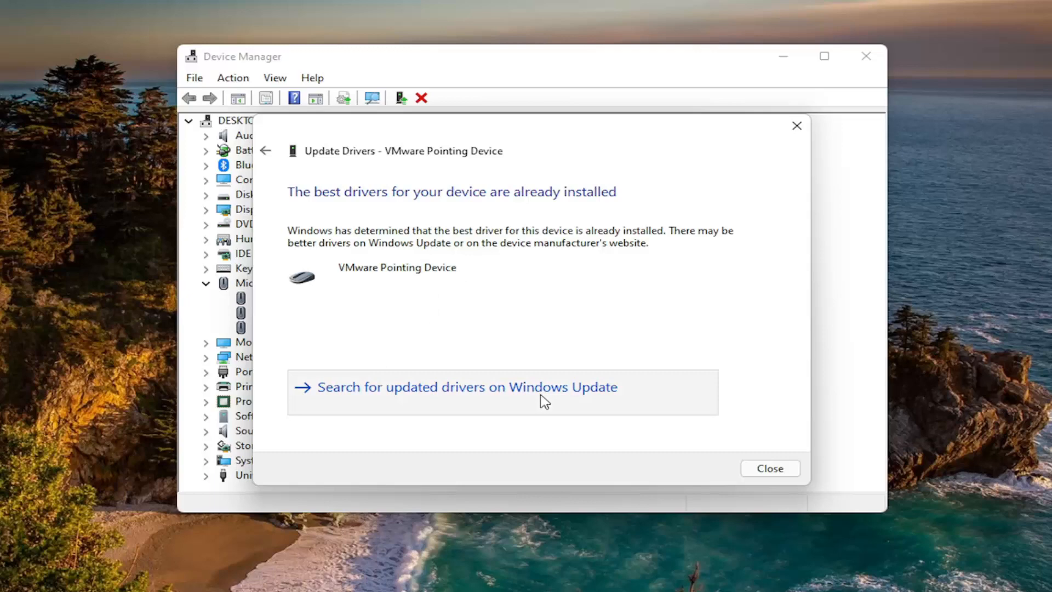
left_click(467, 388)
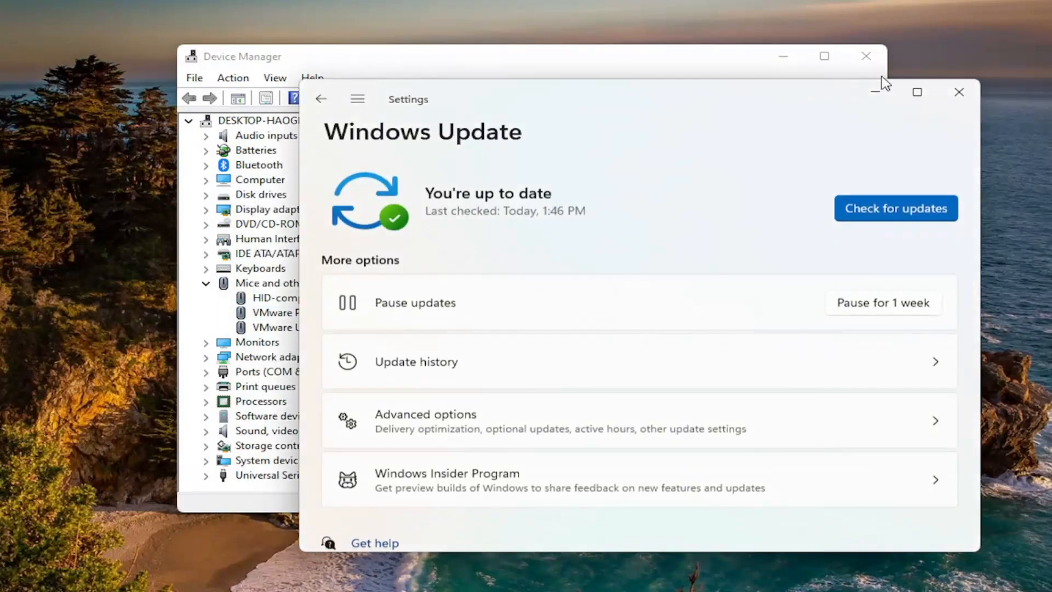
mouse_move(958, 92)
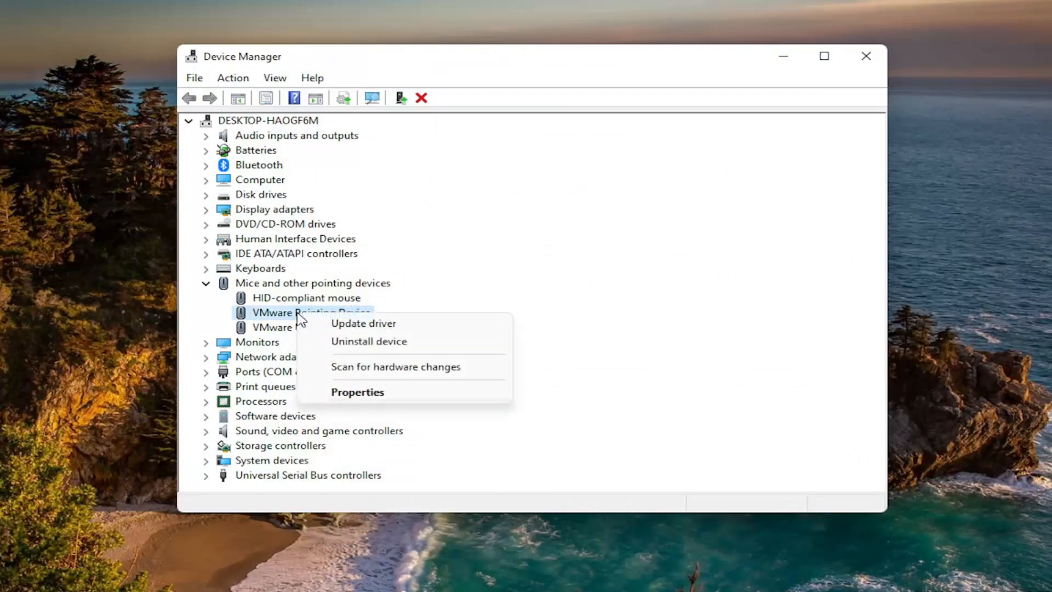
mouse_move(364, 323)
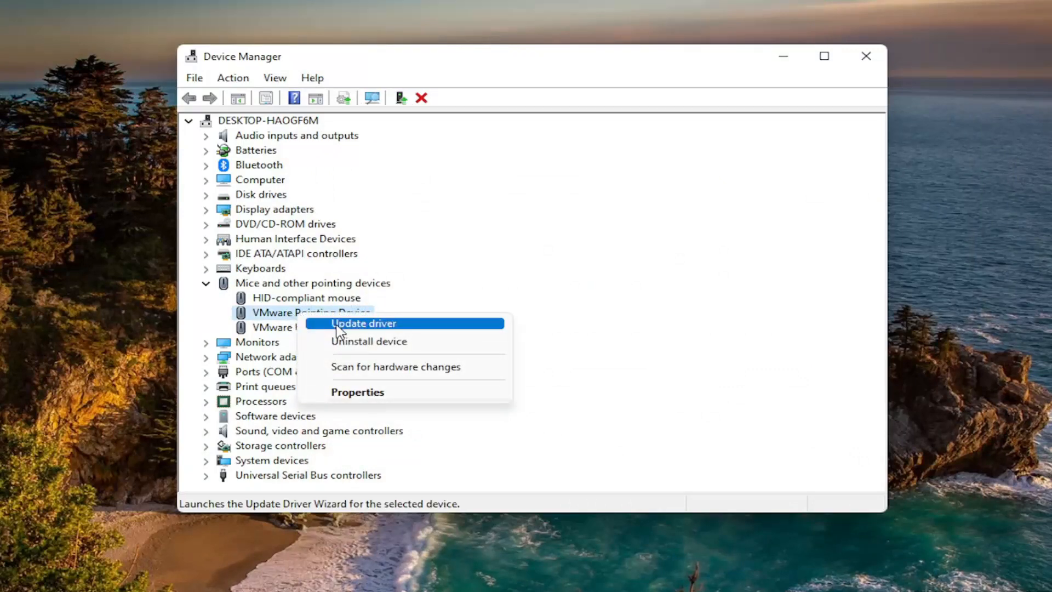
- Reinstall the VMware Pointing Device driver by picking it from this computer's driver list
left_click(364, 322)
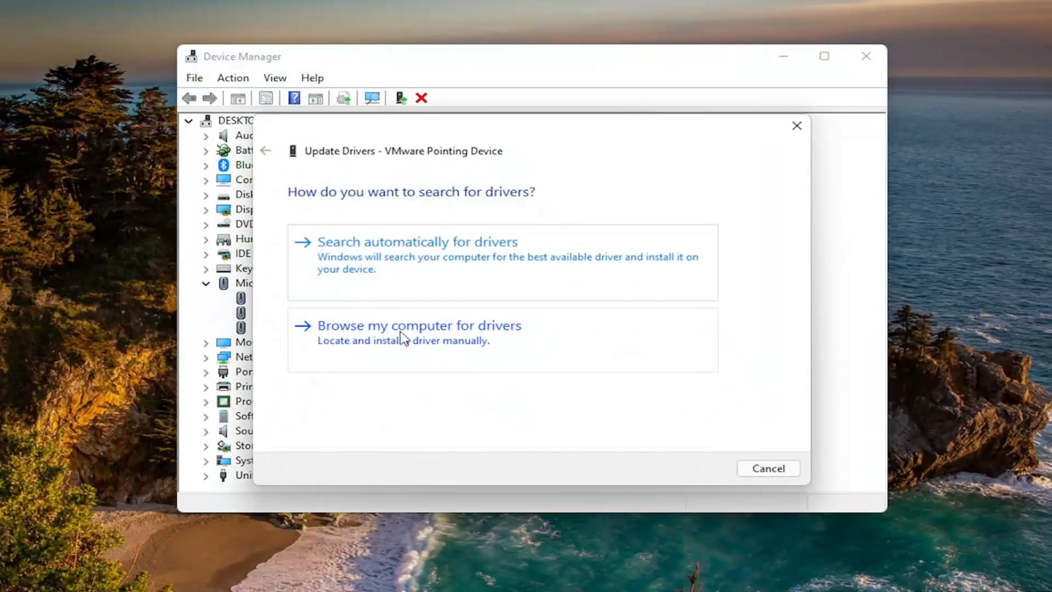
mouse_move(419, 338)
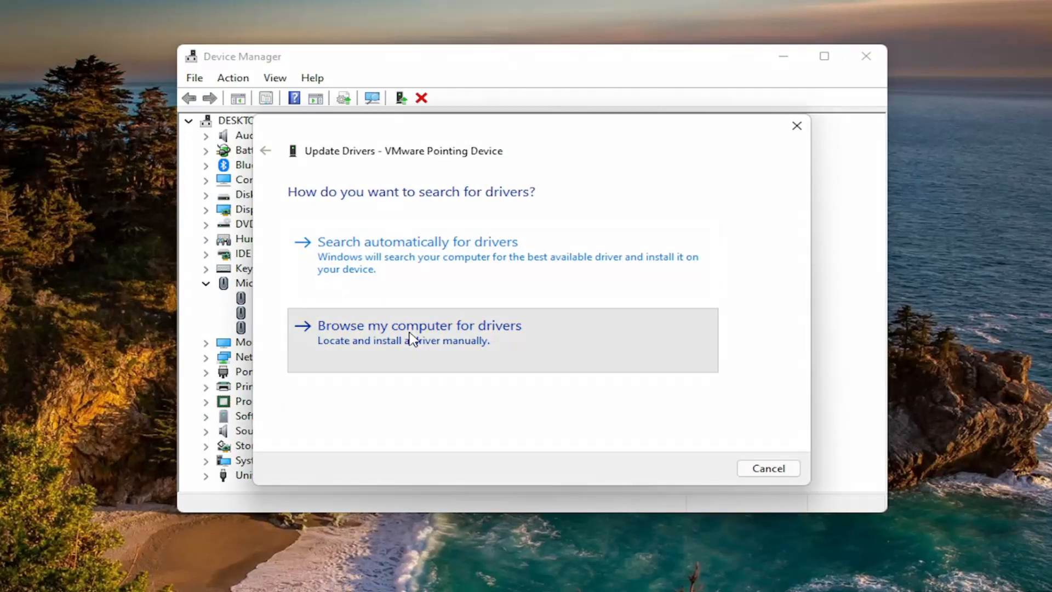
left_click(419, 325)
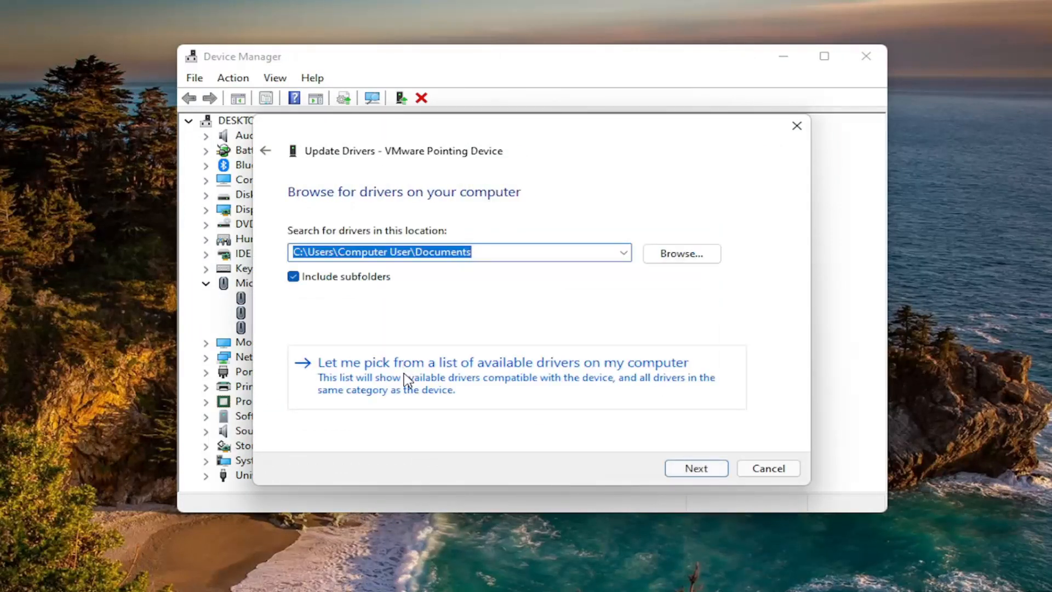
mouse_move(475, 383)
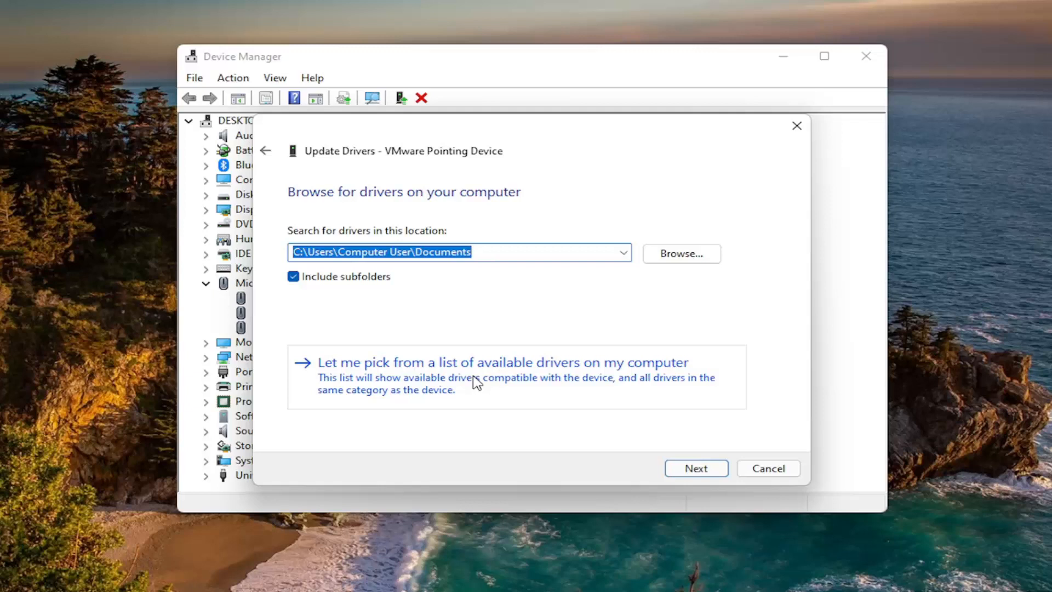
left_click(499, 362)
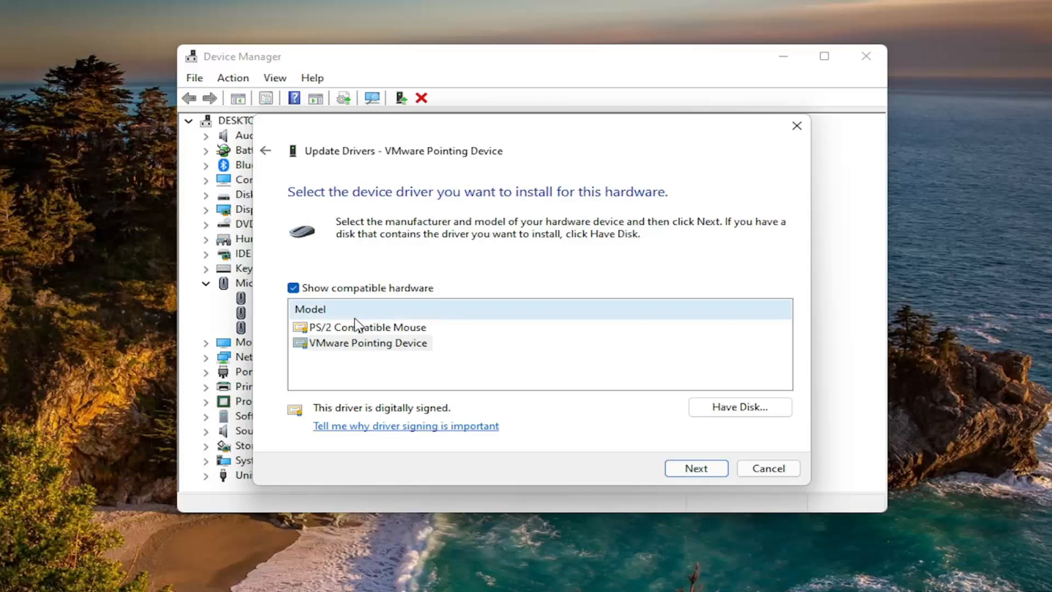
mouse_move(416, 341)
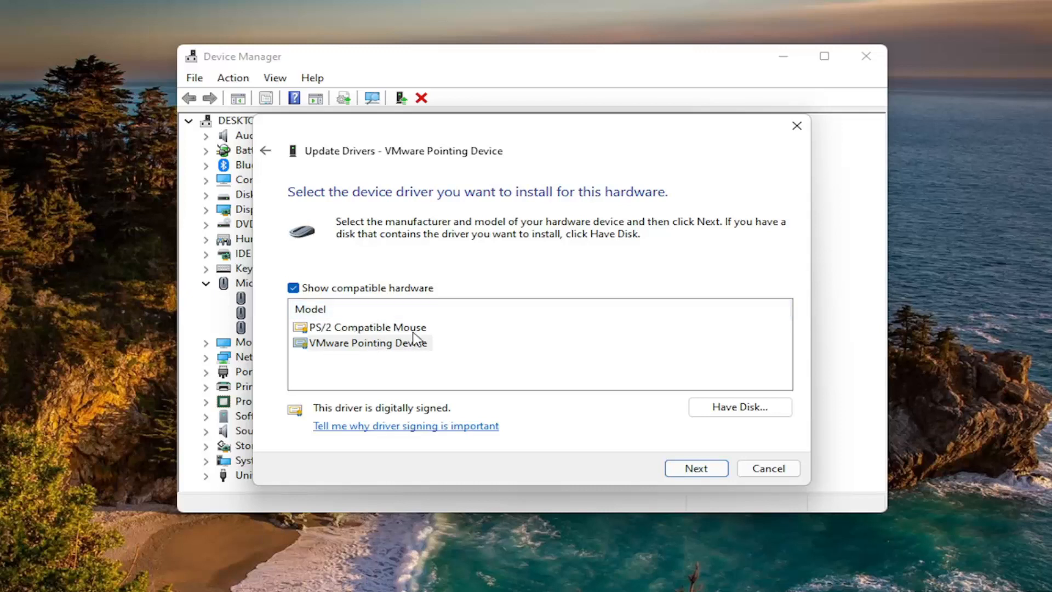
mouse_move(385, 350)
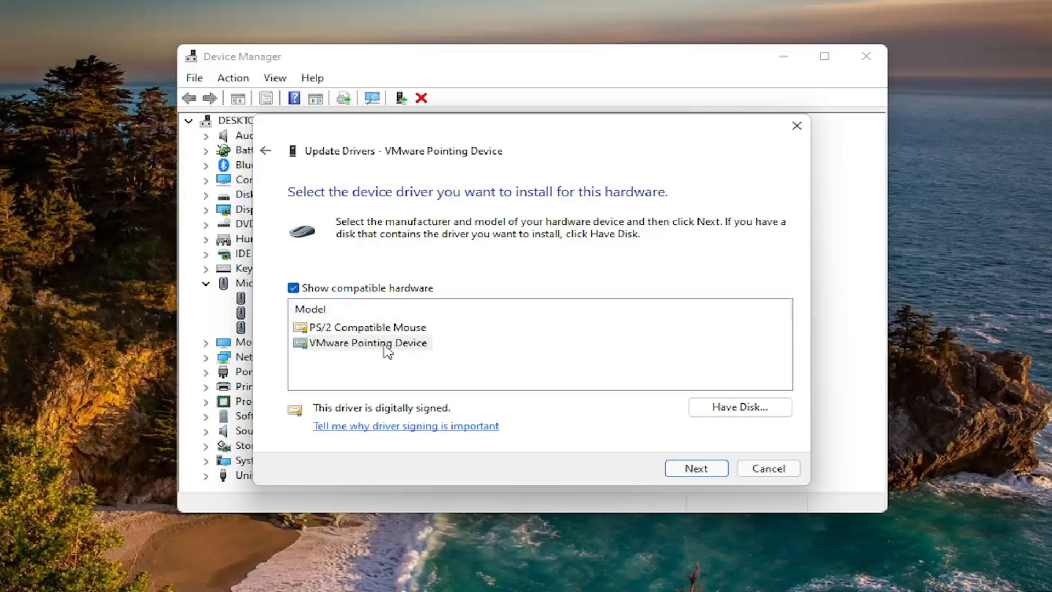
mouse_move(382, 366)
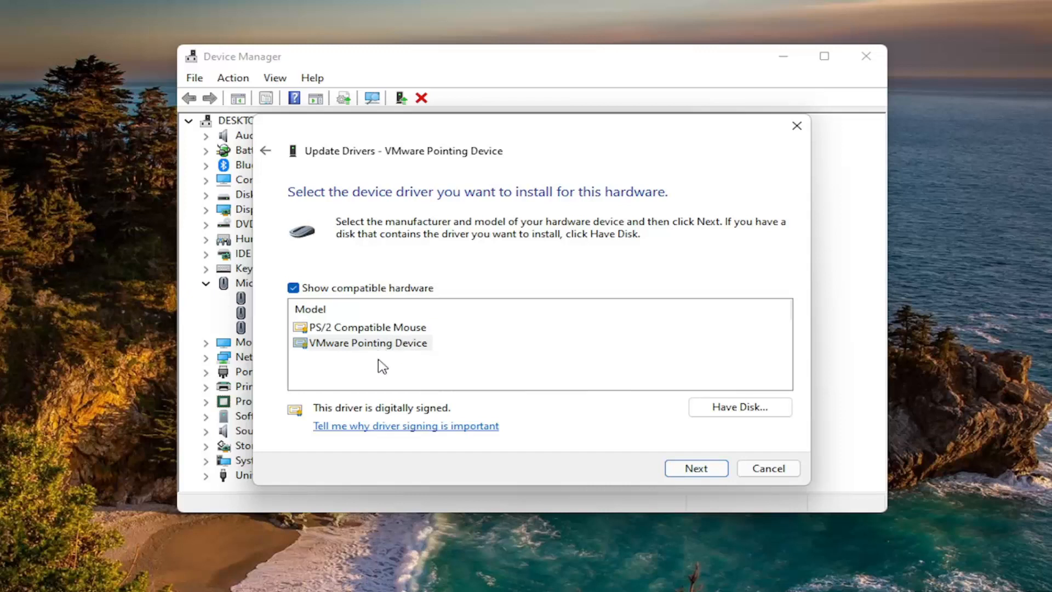
mouse_move(696, 467)
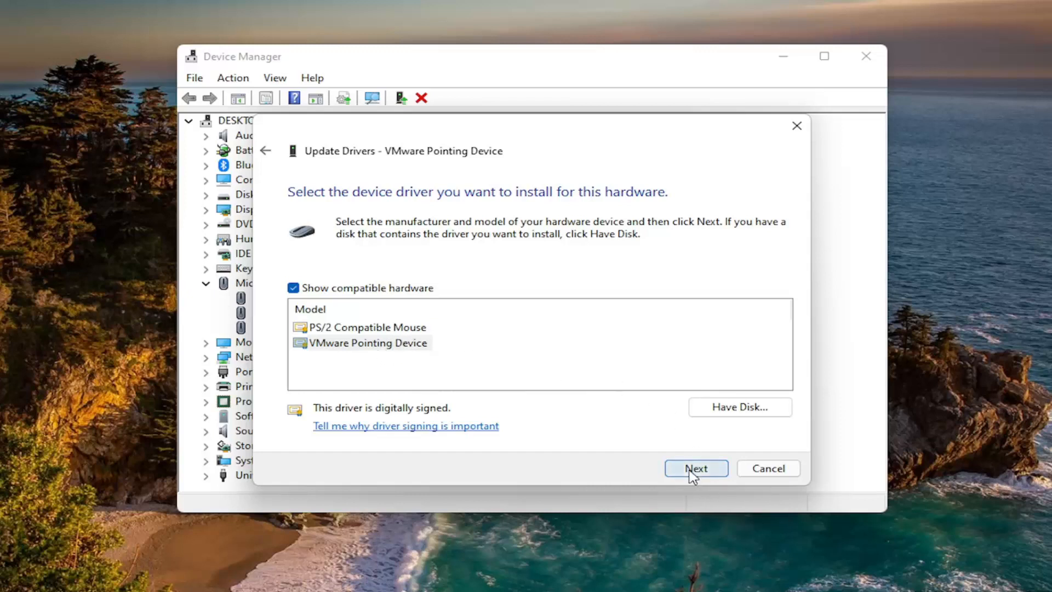
left_click(696, 467)
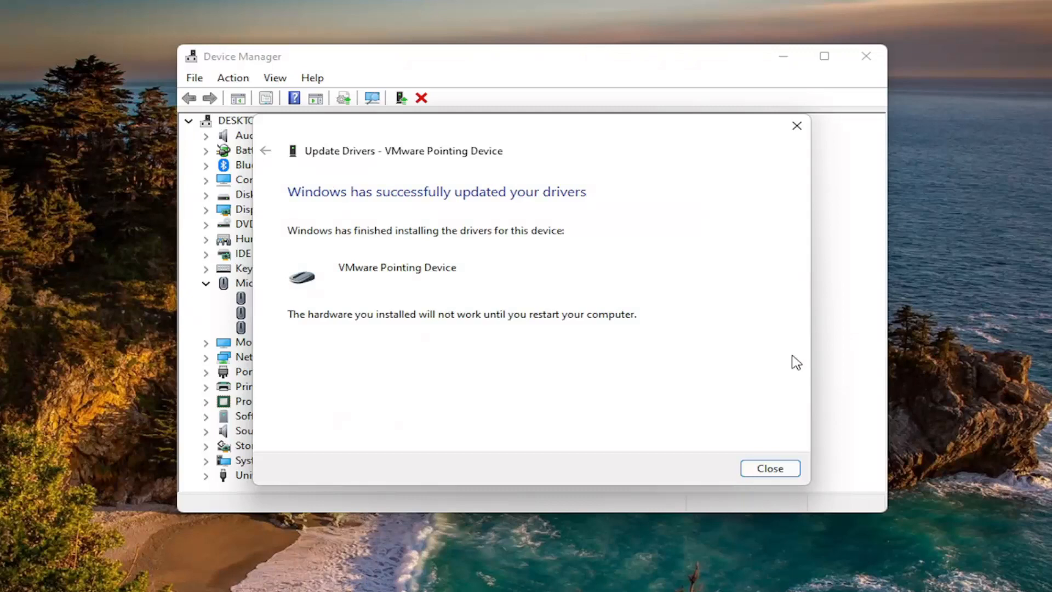
- Close the driver update success page and accept the prompt to restart Windows
left_click(769, 468)
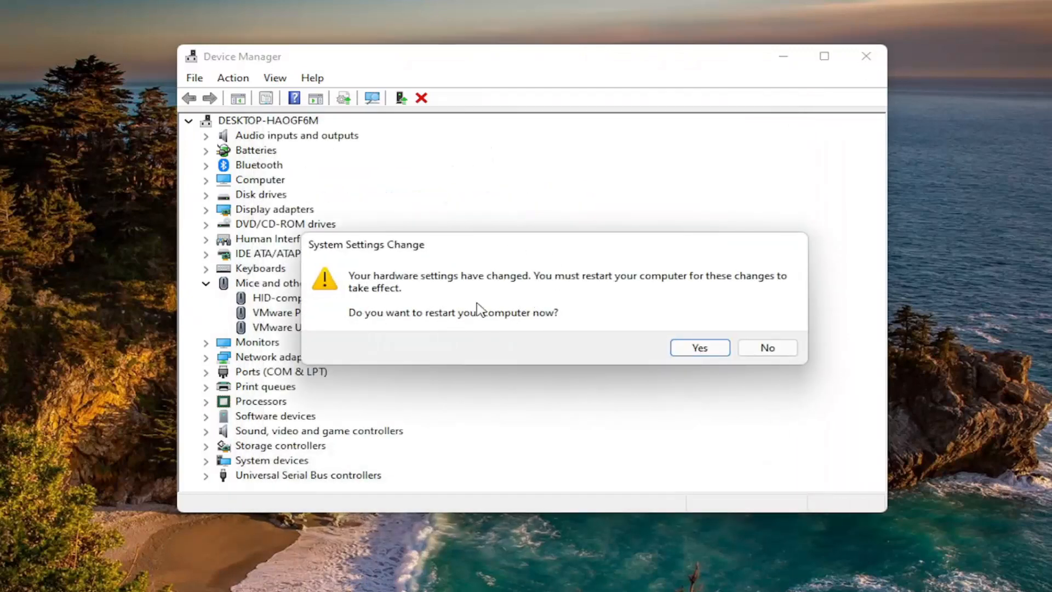
mouse_move(506, 347)
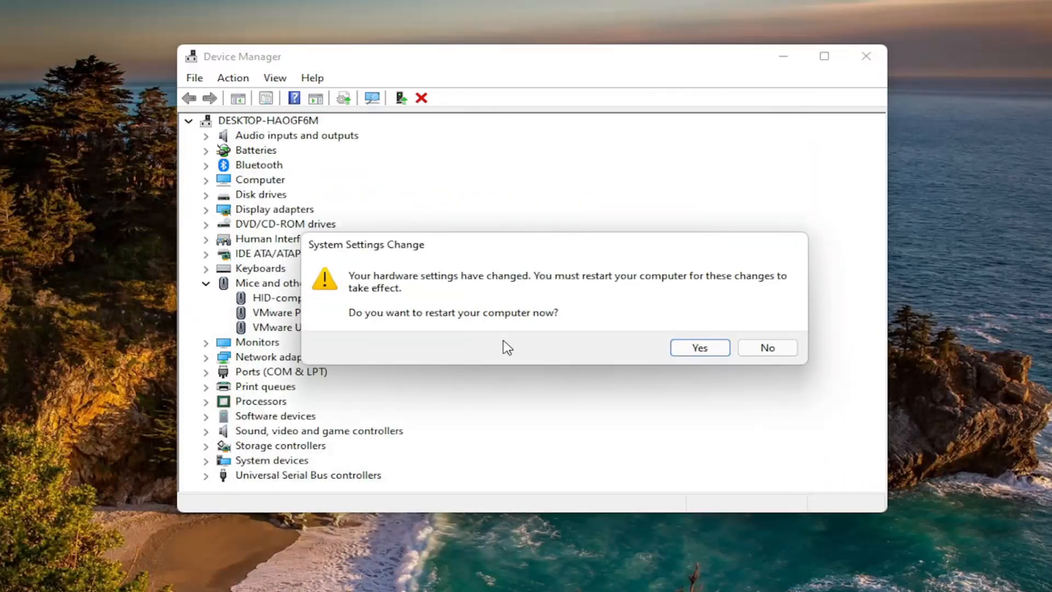
left_click(699, 347)
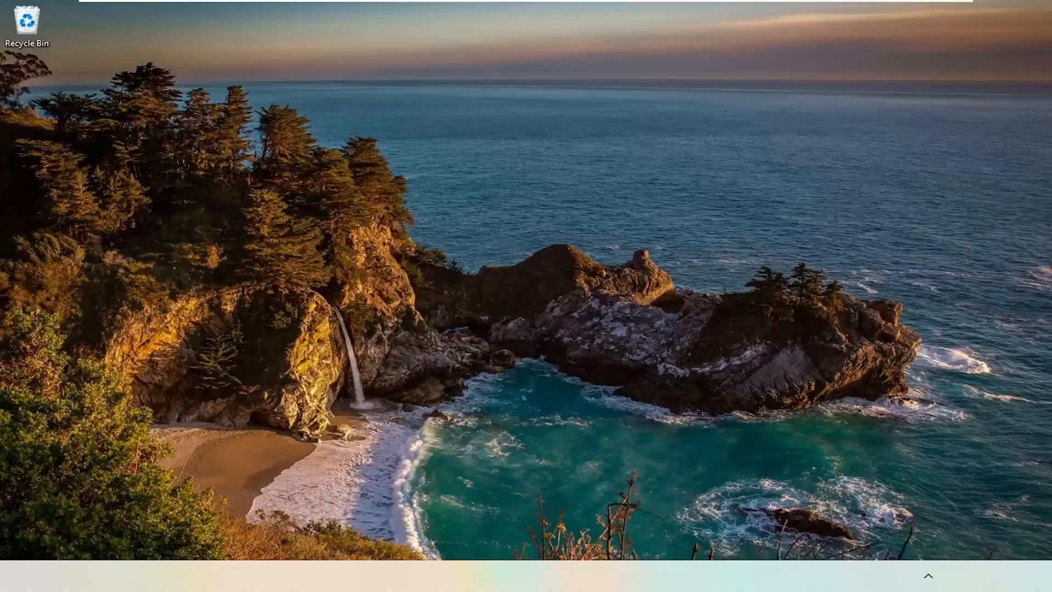
- Launch Task Manager from the Start button's quick link menu after the reboot
left_click(929, 576)
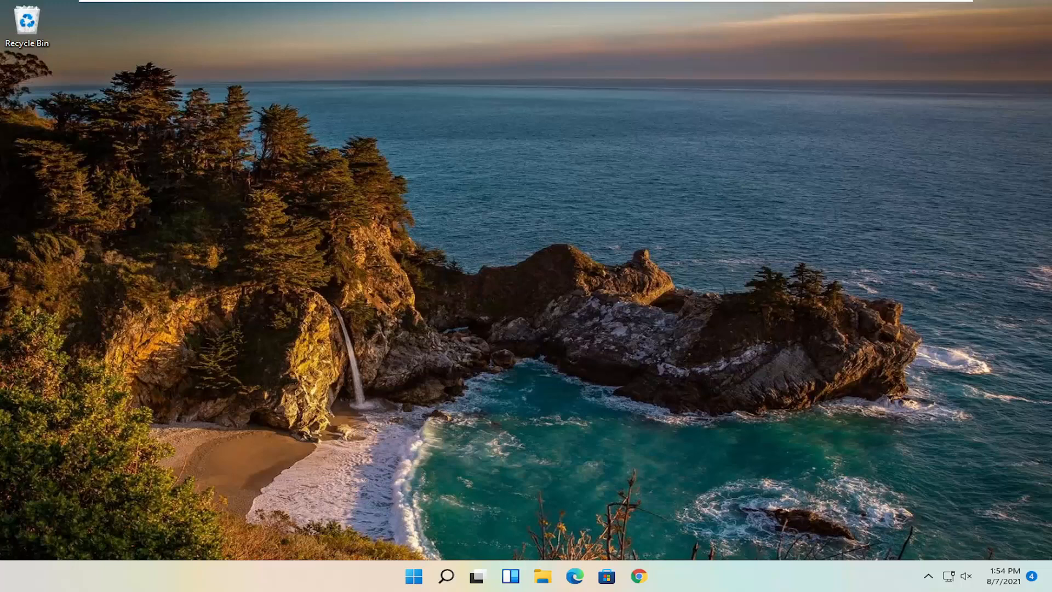
mouse_move(970, 369)
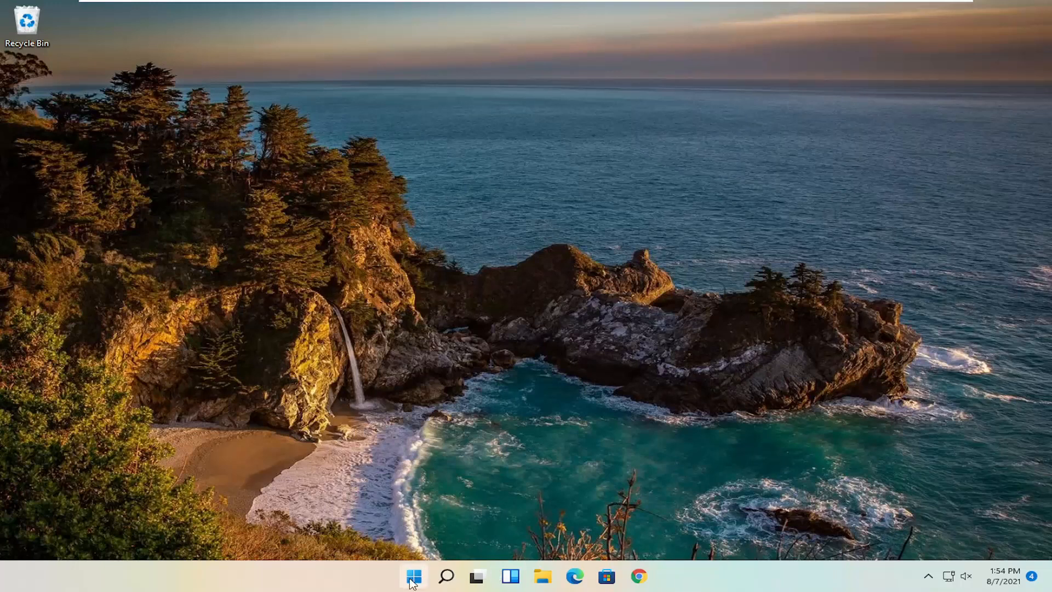
right_click(414, 576)
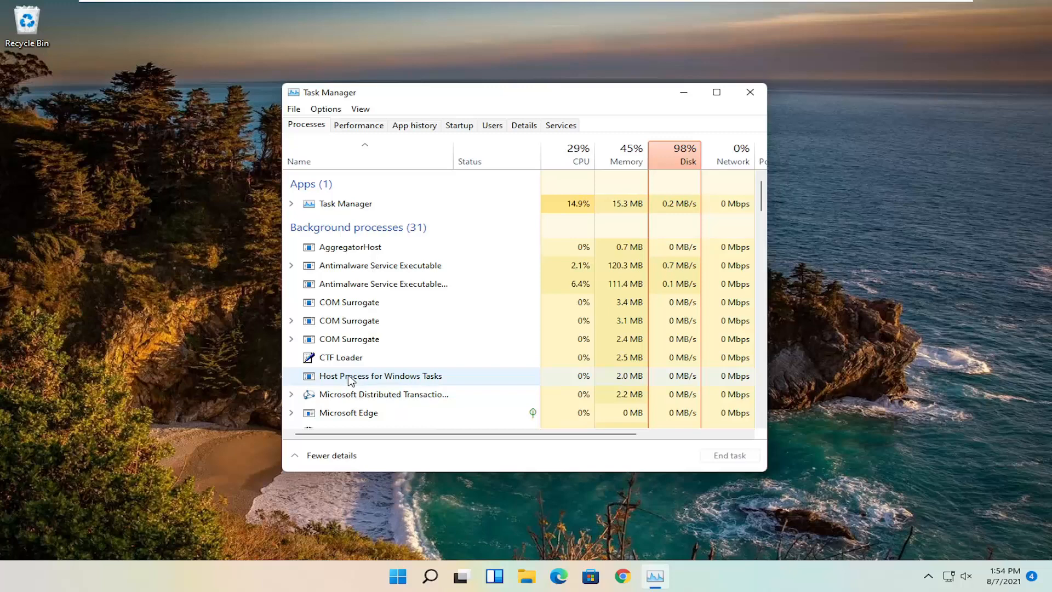
- Open file Properties for the second Antimalware Service Executable process (MsMpEngCP)
scroll("down", 3)
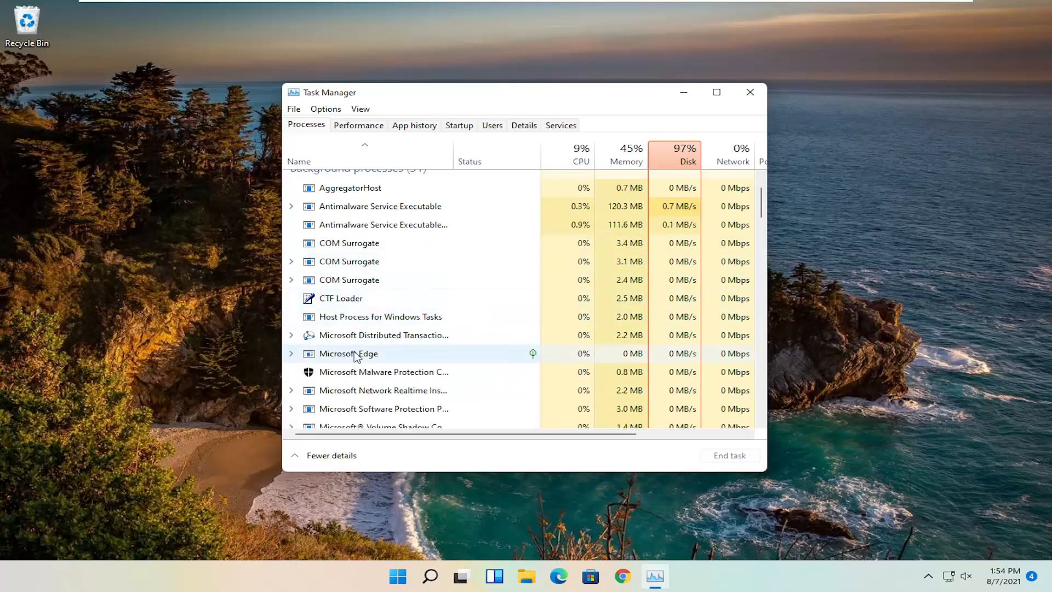
scroll("down", 3)
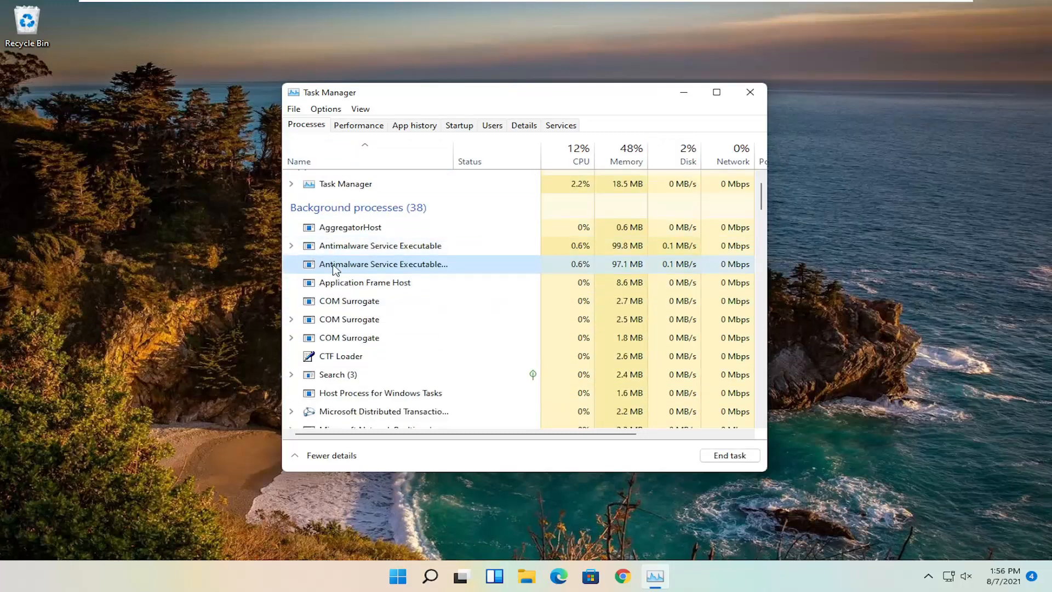
right_click(383, 264)
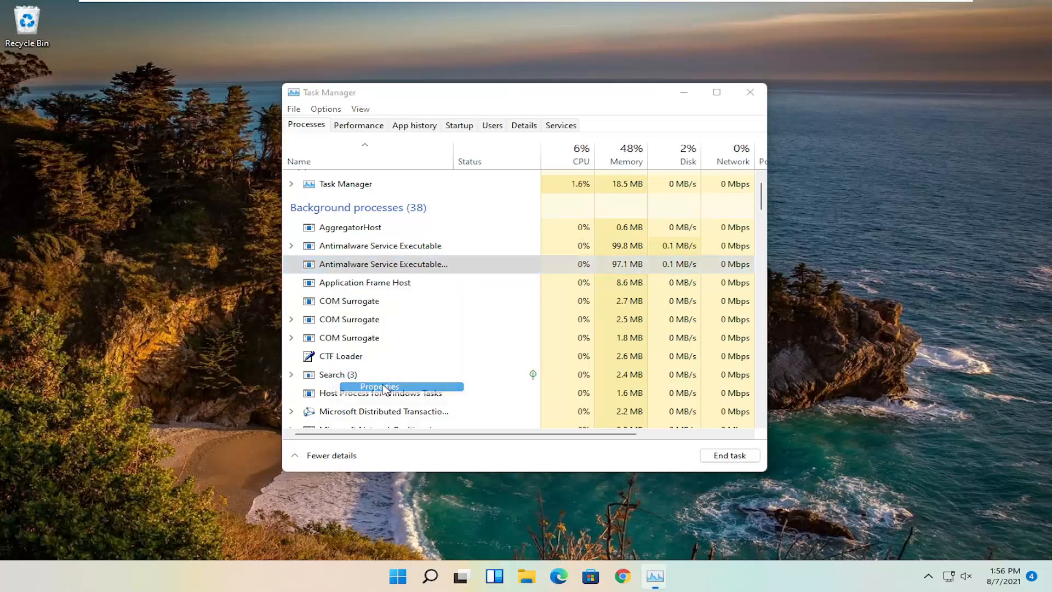
left_click(377, 387)
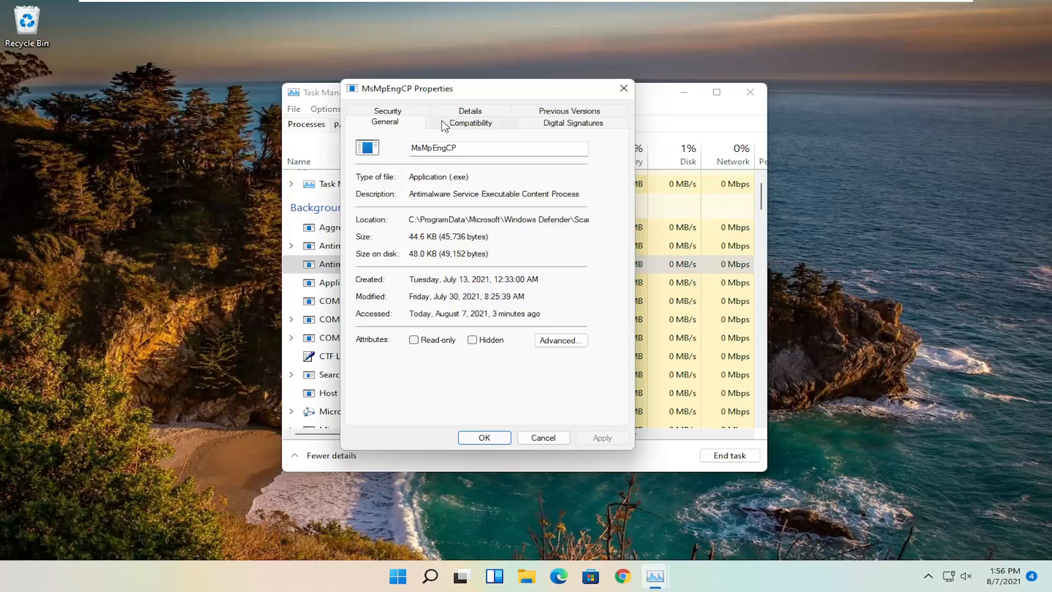
- Enable Windows 7 compatibility mode for MsMpEngCP, confirm with OK, and close Task Manager
left_click(471, 122)
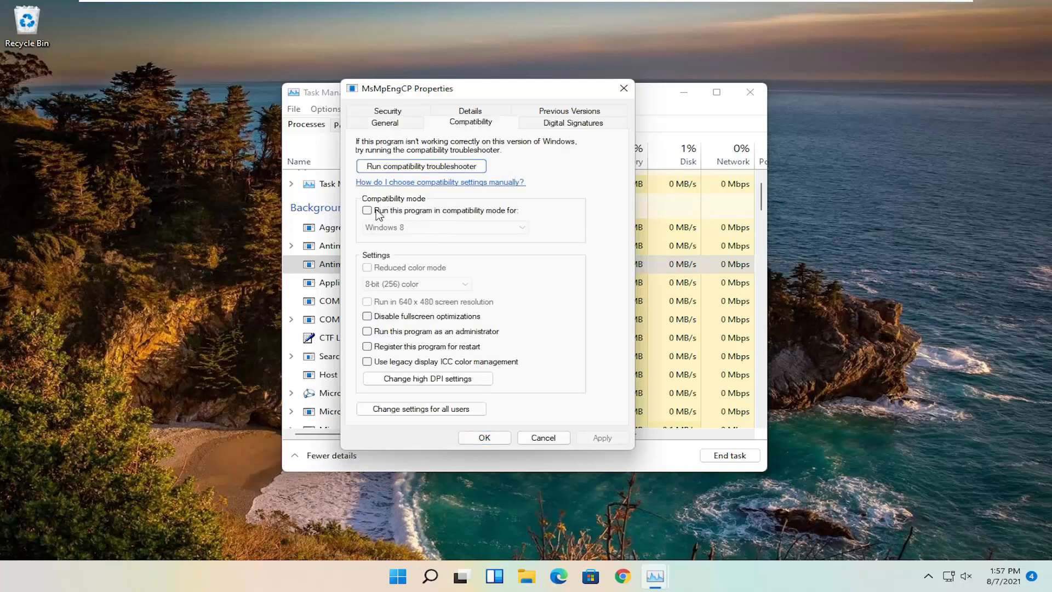
left_click(367, 210)
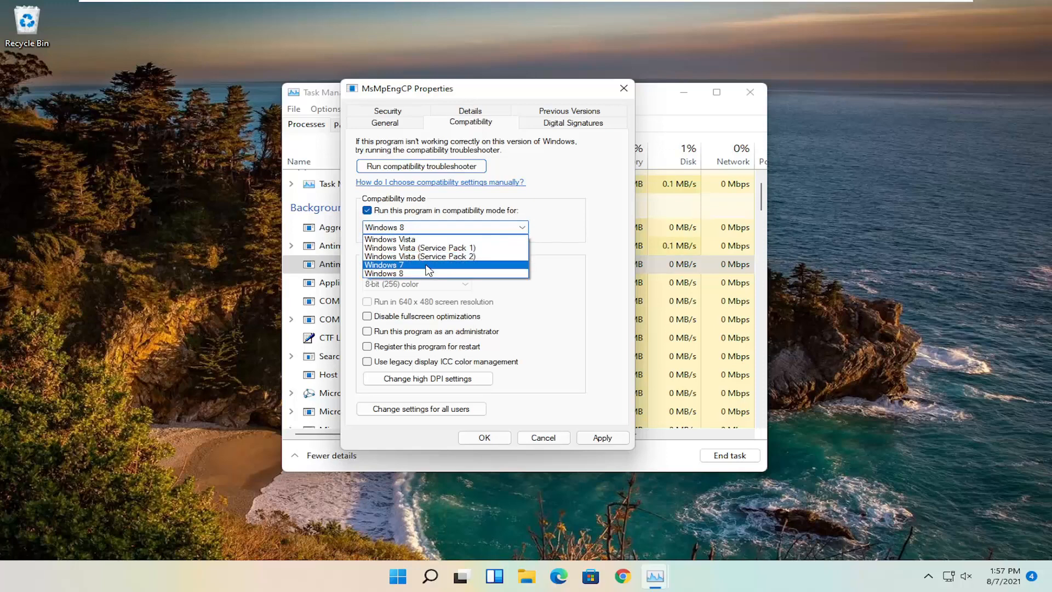
mouse_move(395, 271)
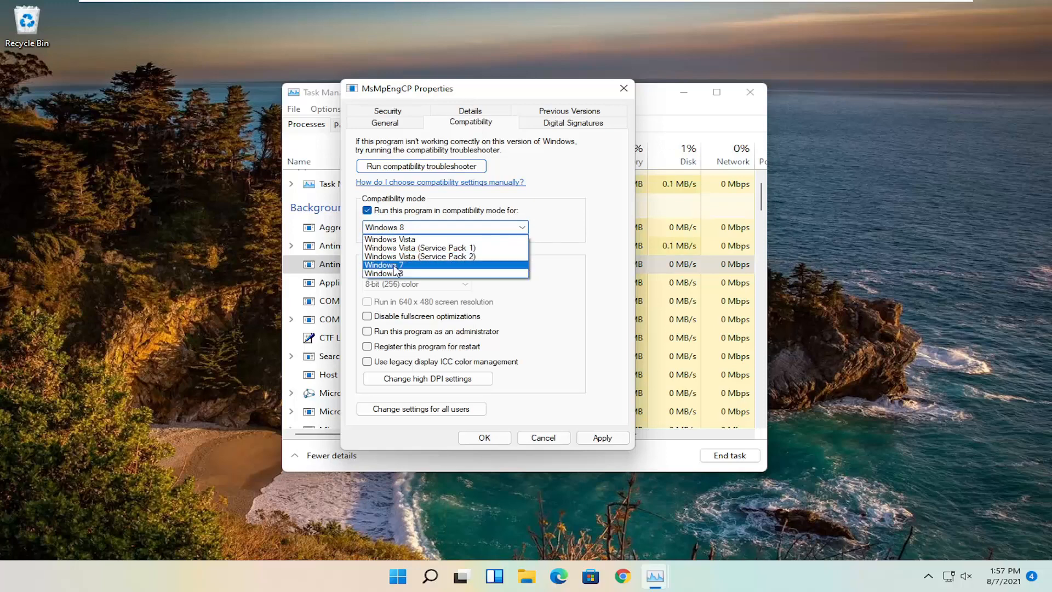
left_click(383, 264)
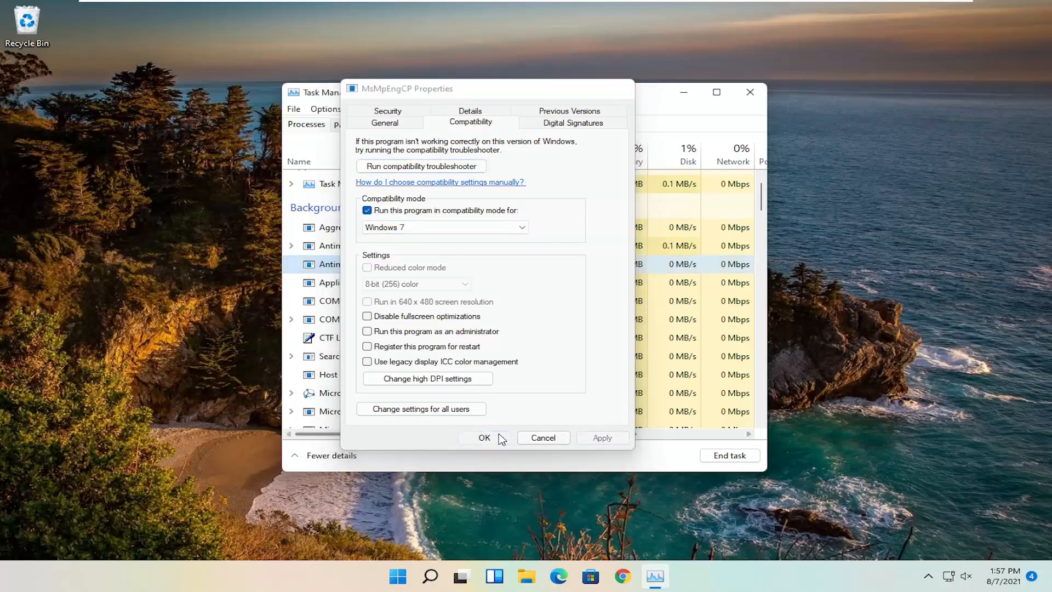
left_click(484, 437)
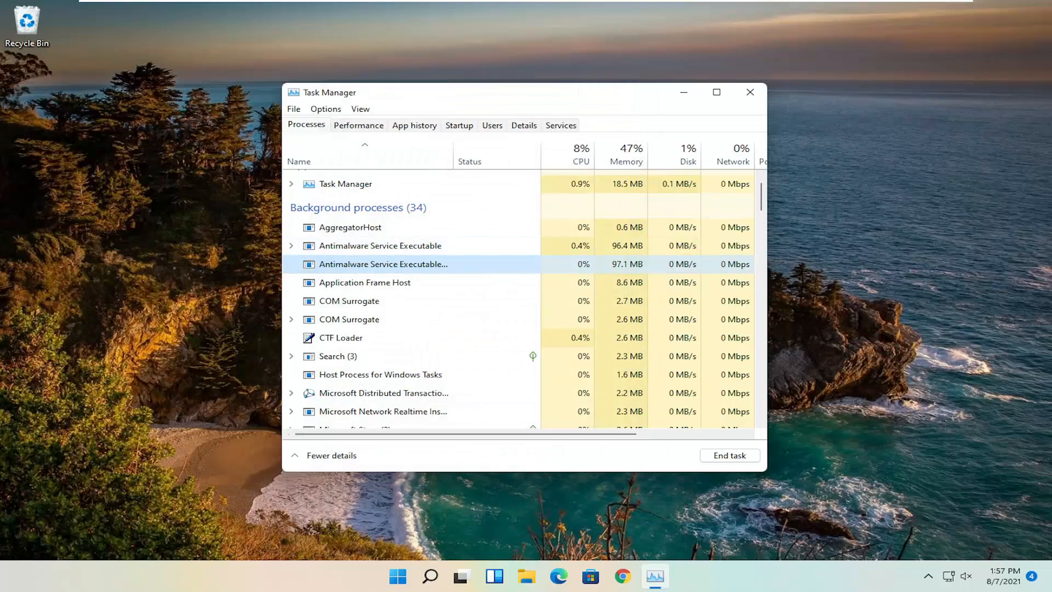
mouse_move(734, 107)
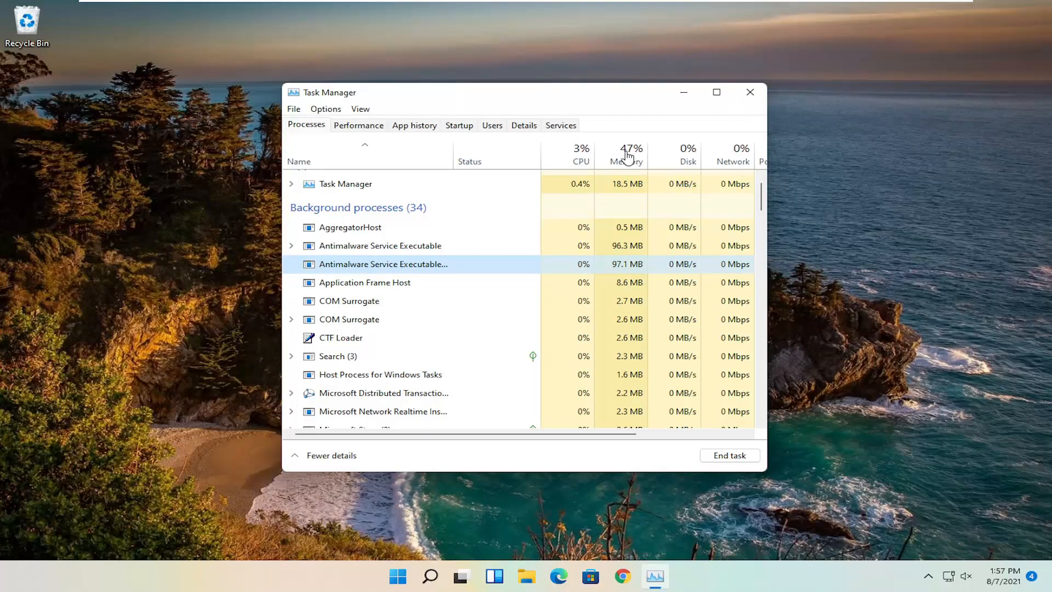
left_click(749, 92)
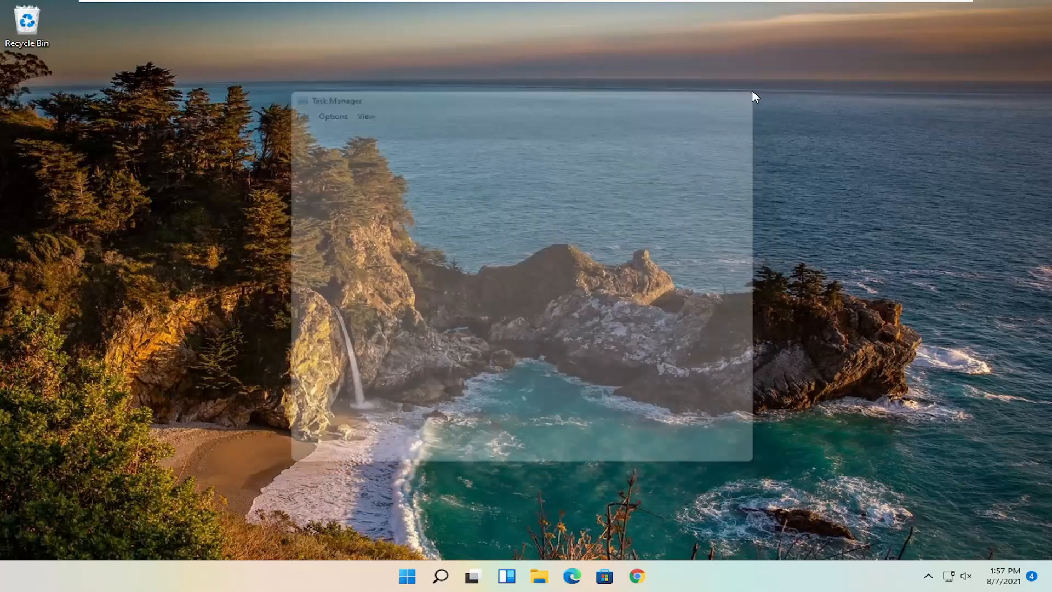